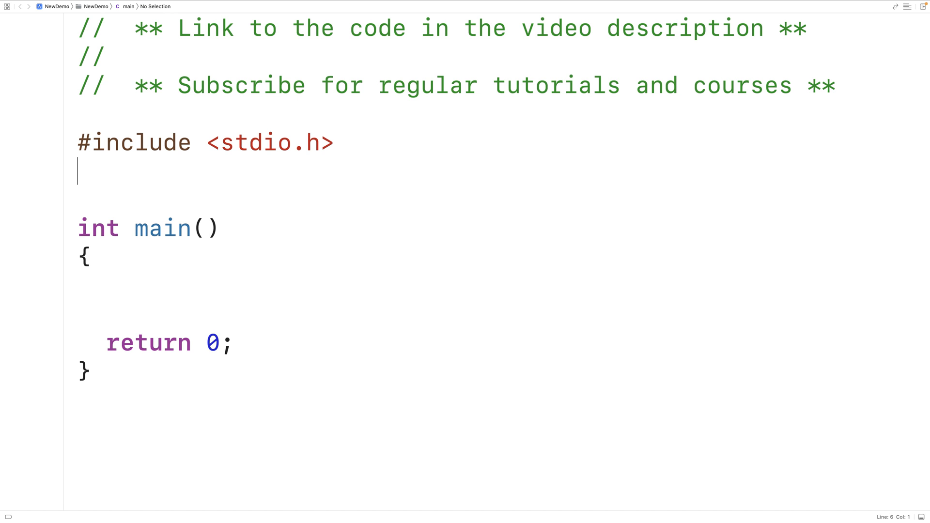
Step: Add #include <ctype.h> to the top of the C file
text(#include <ct)
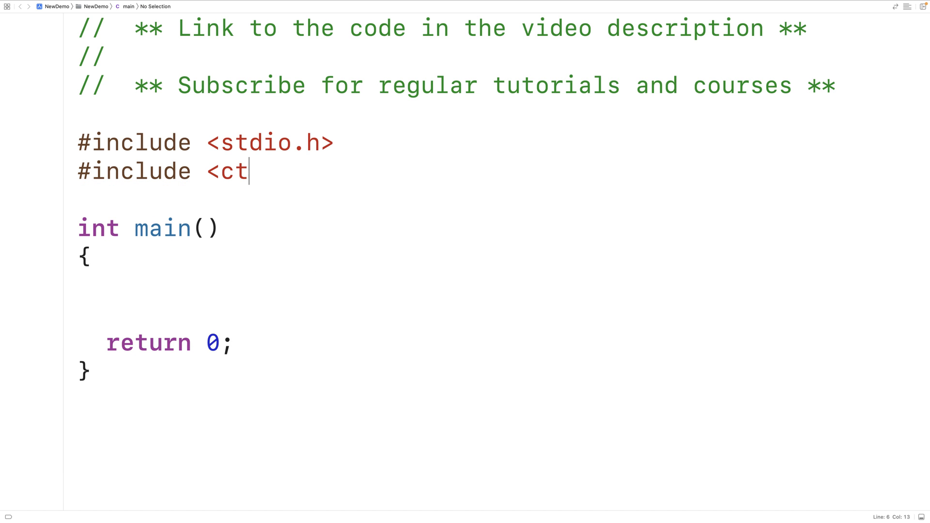
text(ype.h>)
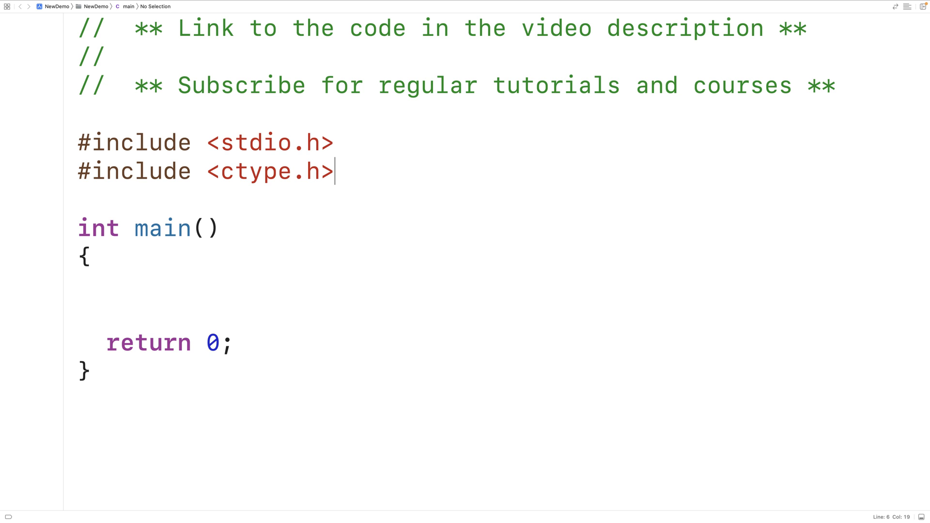
Step: In main, write printf("tolower('Y') = %c\n", tolower('Y'));
click(106, 288)
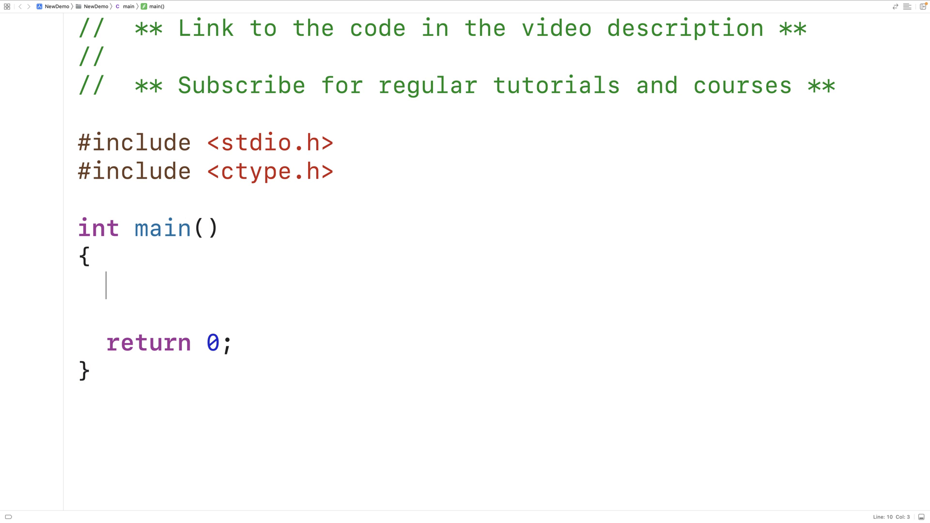
text(tolower(''))
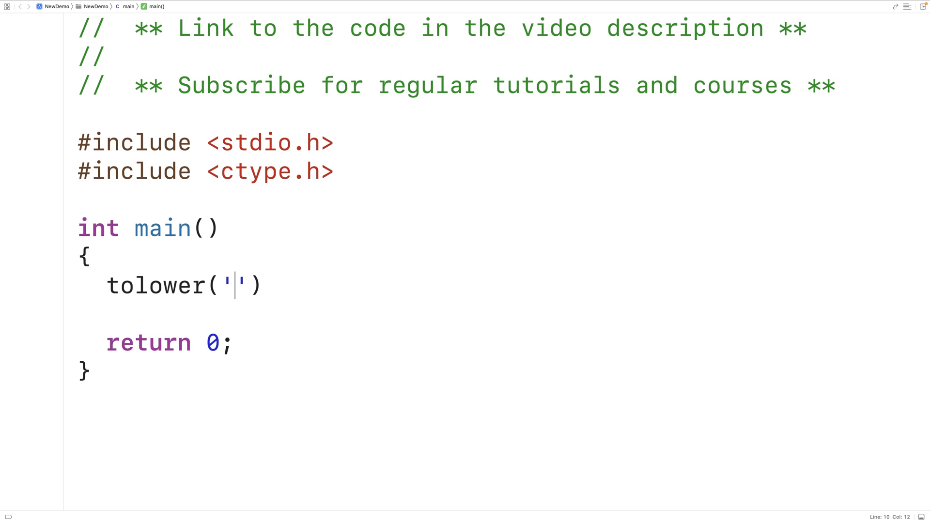
text(Y)
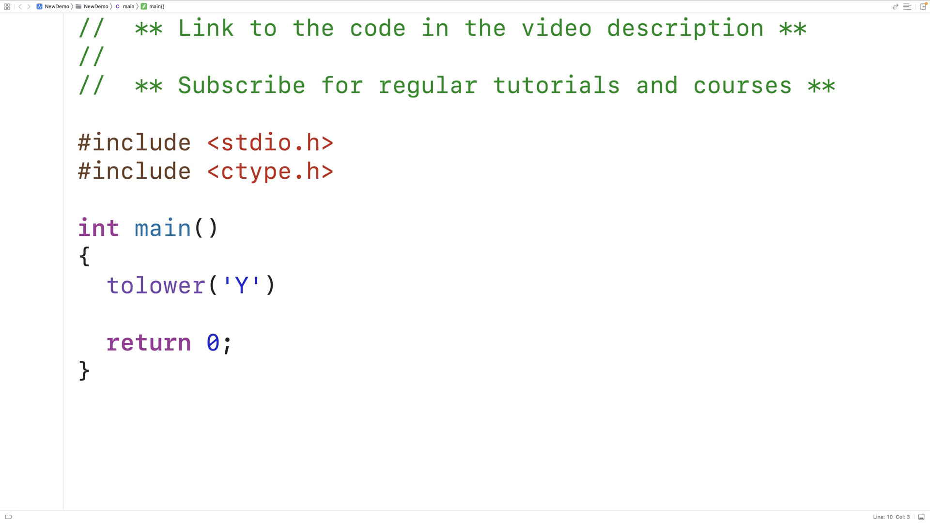
text(printf(")
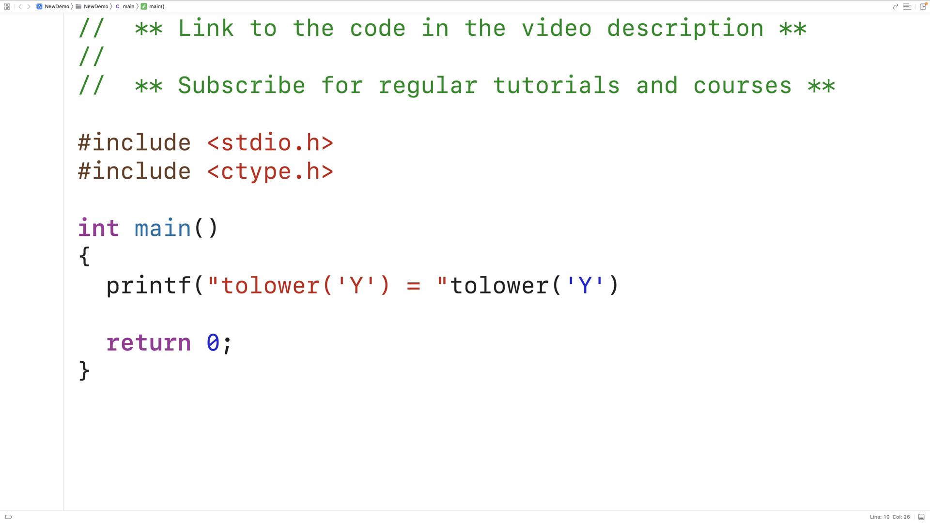
text(%c\n",)
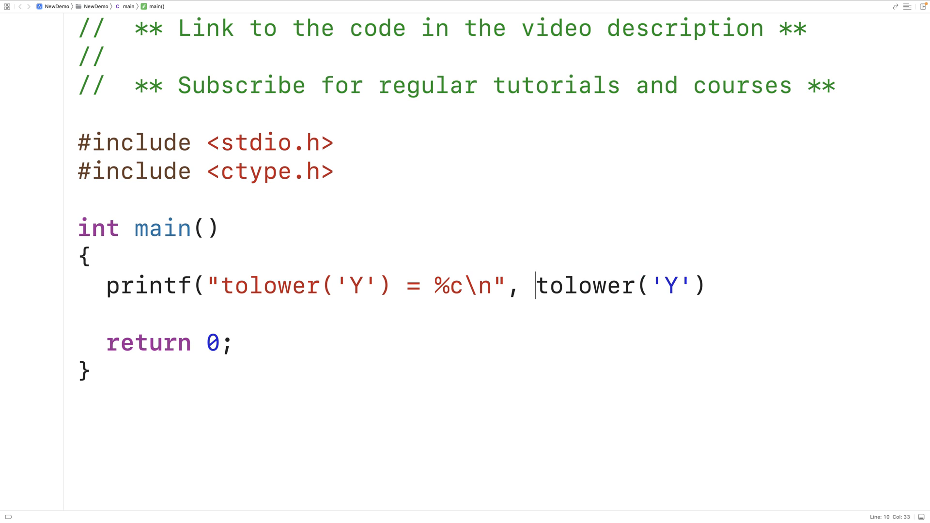
text();)
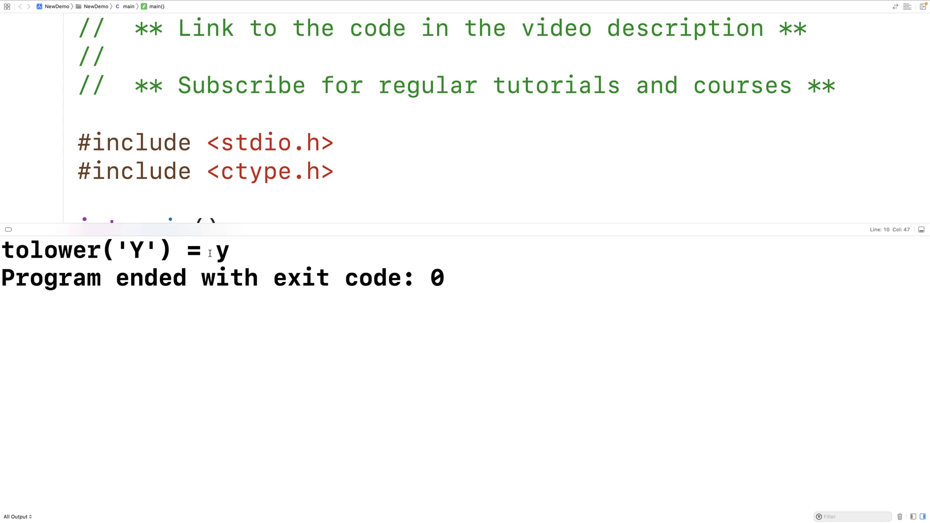
Step: Review the console output showing tolower('Y') = y and exit code 0
double_click(222, 250)
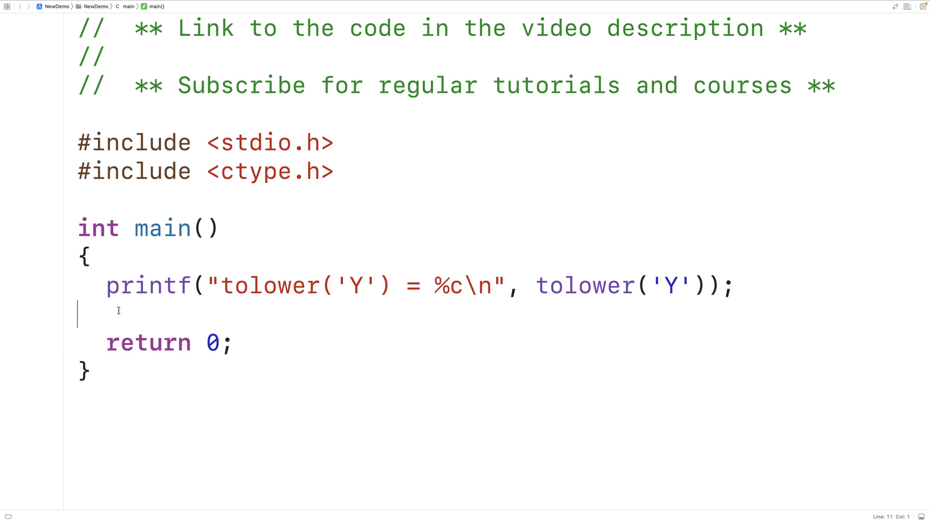
Step: Duplicate the tolower printf line for 'b' and '#' tests
text(printf("tolower('Y') = %c\n", tolower('Y'));)
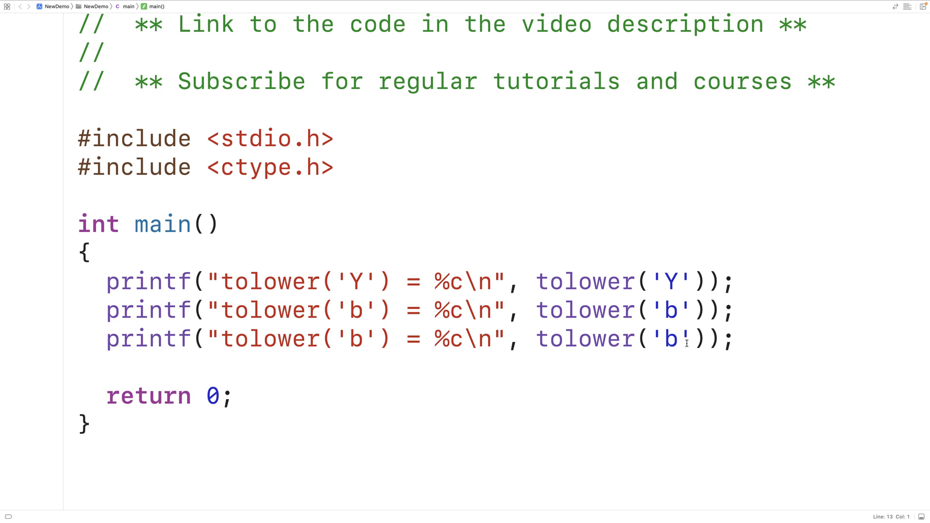
text(#)
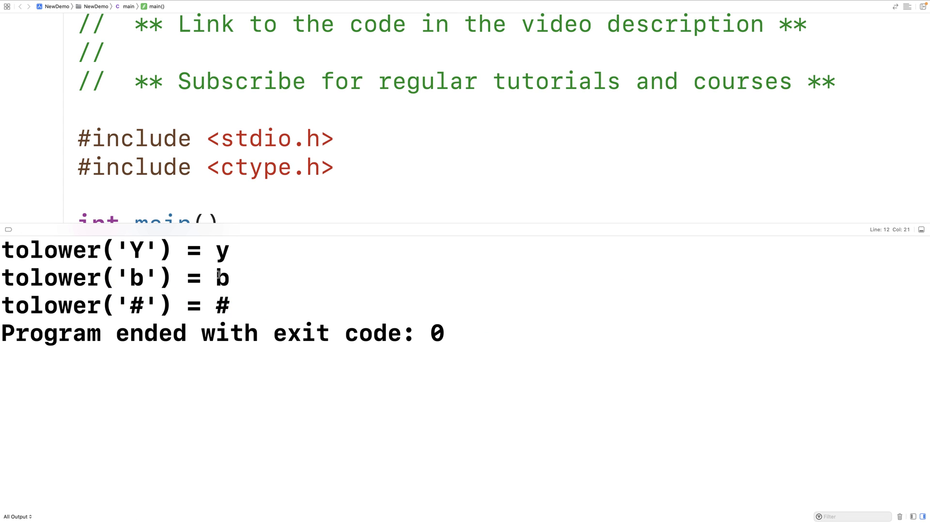
Step: Review the console output showing y, b and # for the three tests
double_click(221, 305)
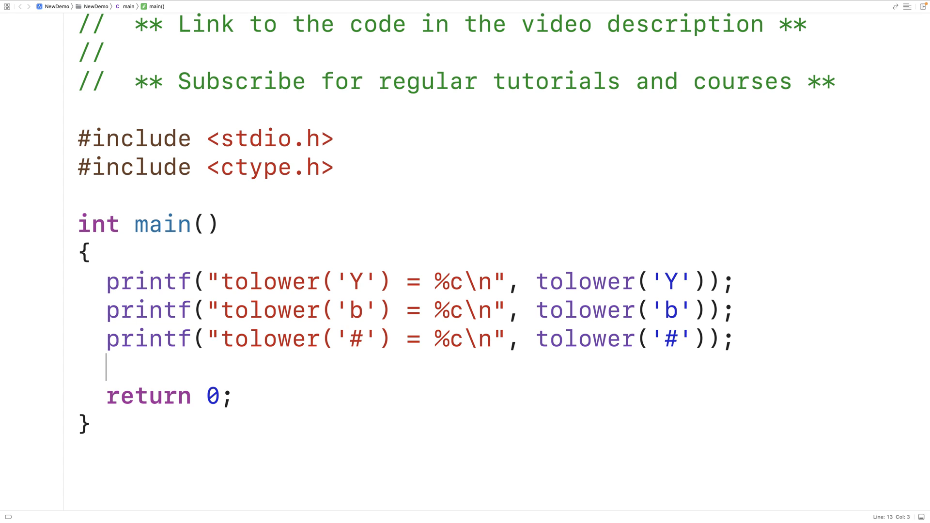
Step: After a blank line, add printf("Y: %d\n", 'Y'); to print the numeric code of 'Y'
key(enter)
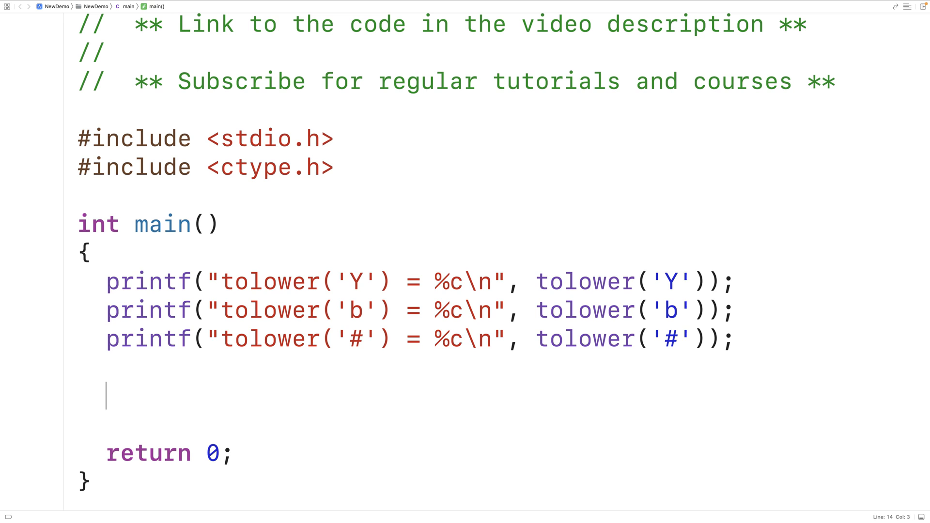
text(printf()
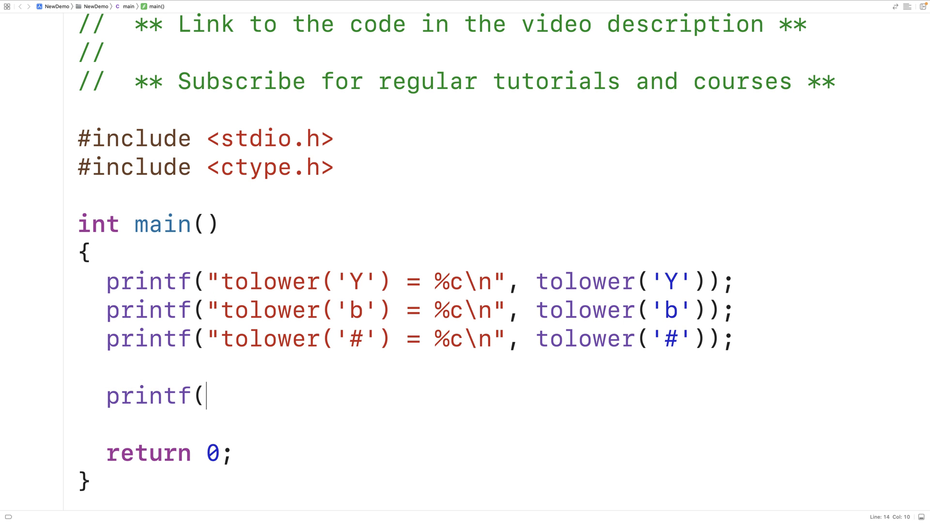
text("Y: "))
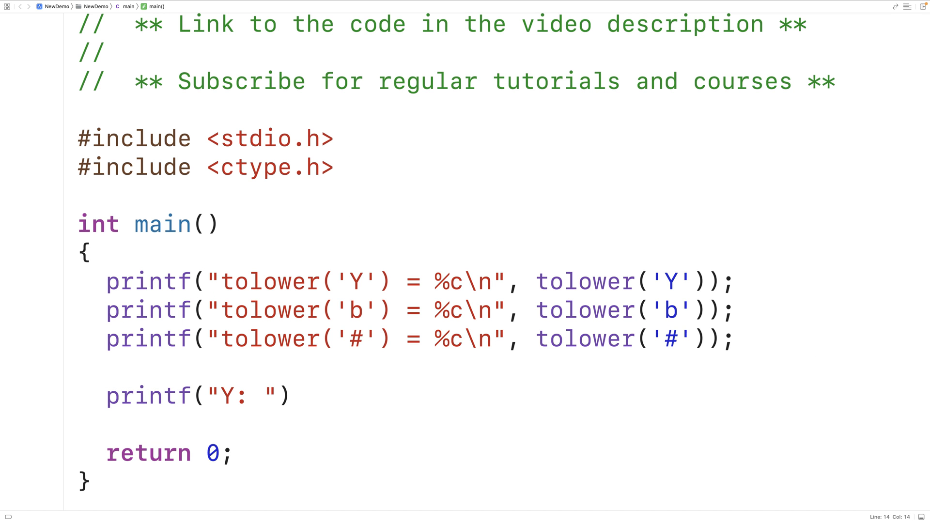
text(%d\)
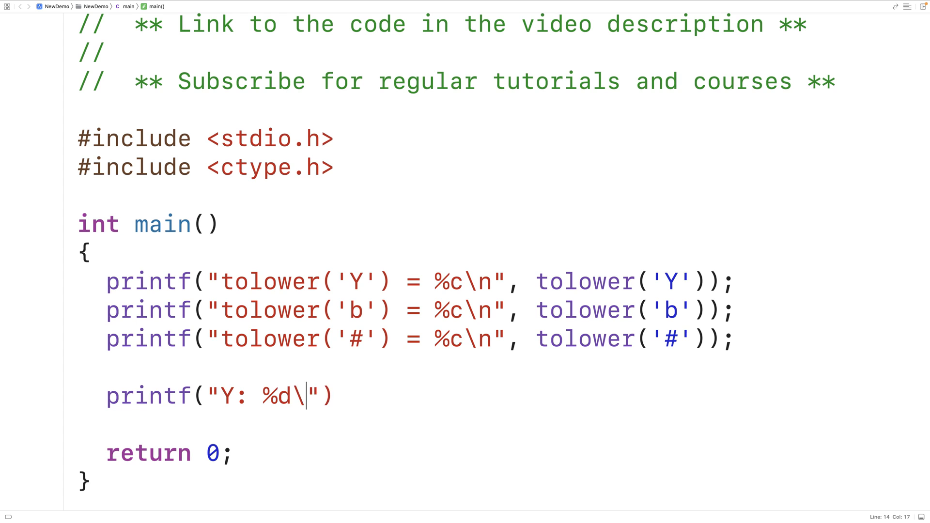
text(n", ')
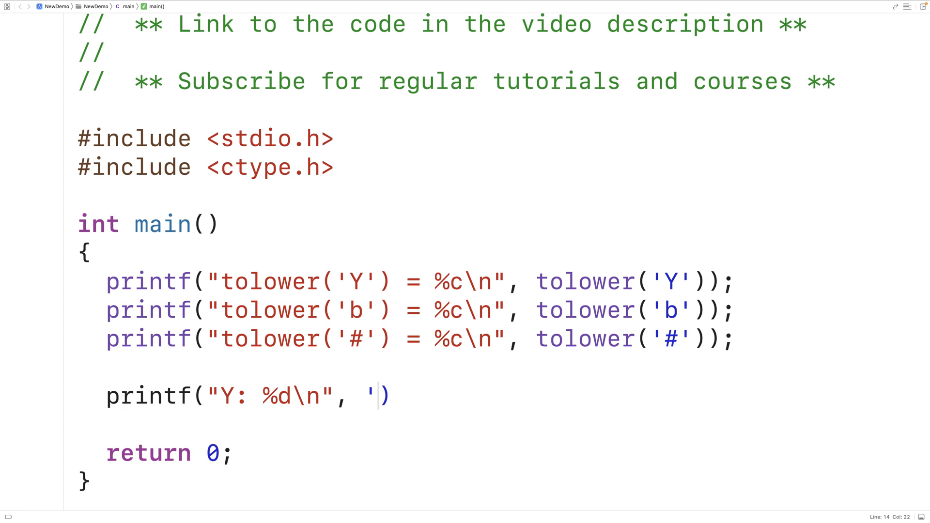
text(Y');)
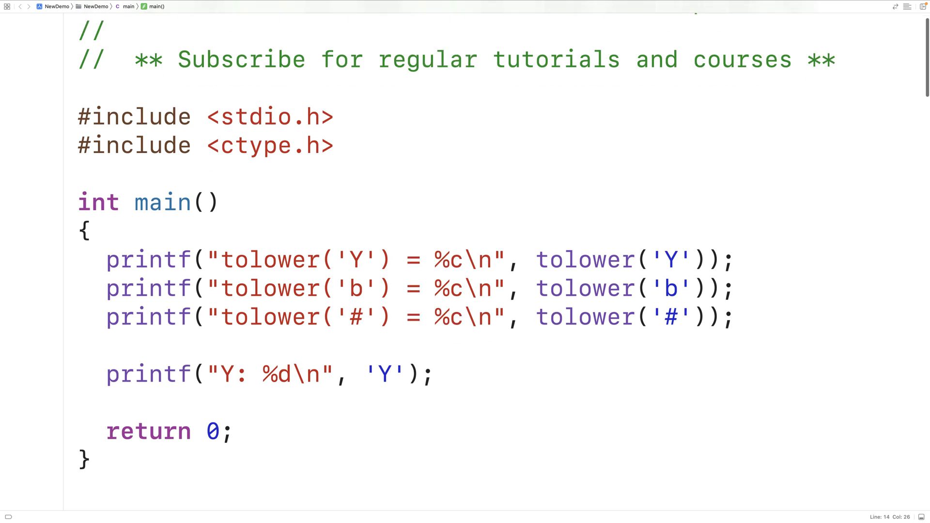
scroll(down, 3)
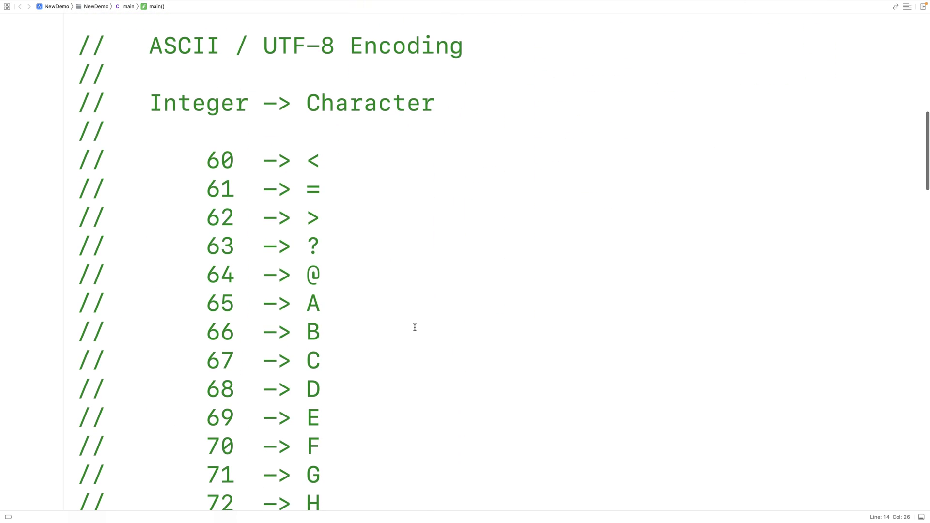
double_click(312, 161)
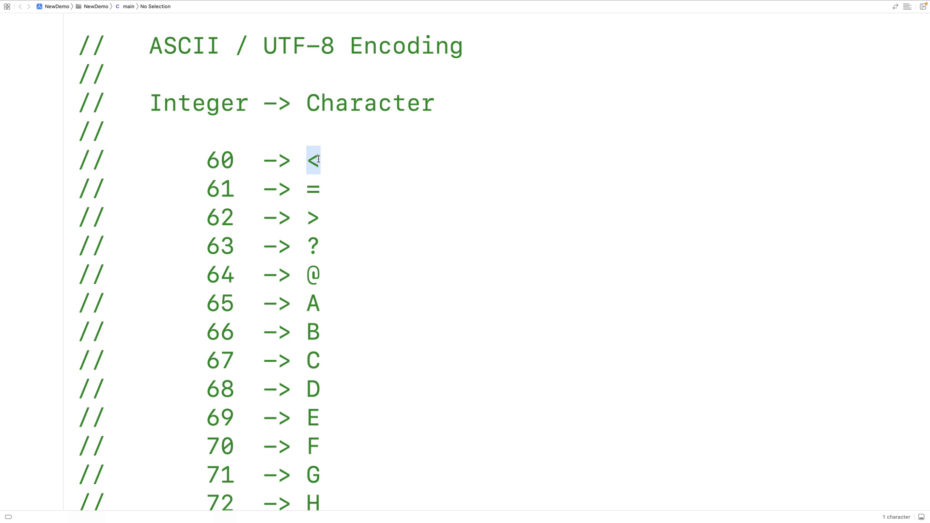
click(213, 159)
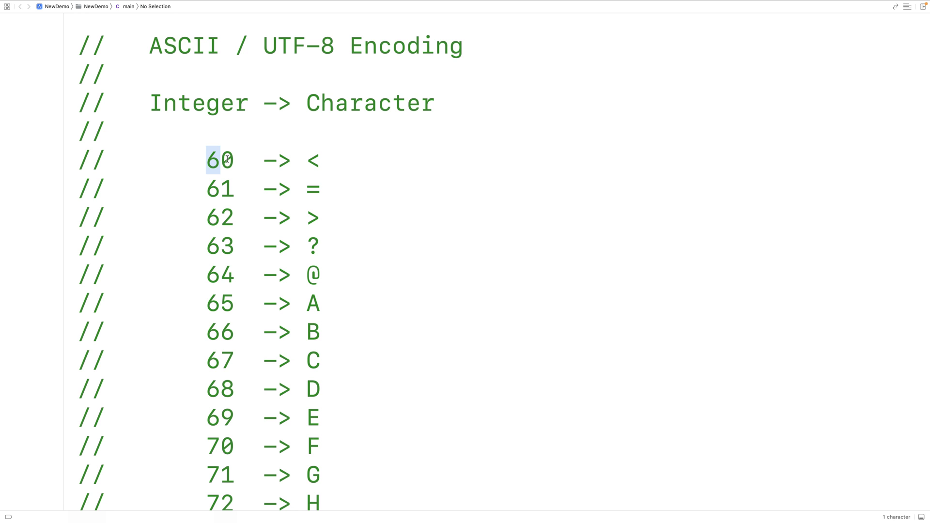
click(312, 245)
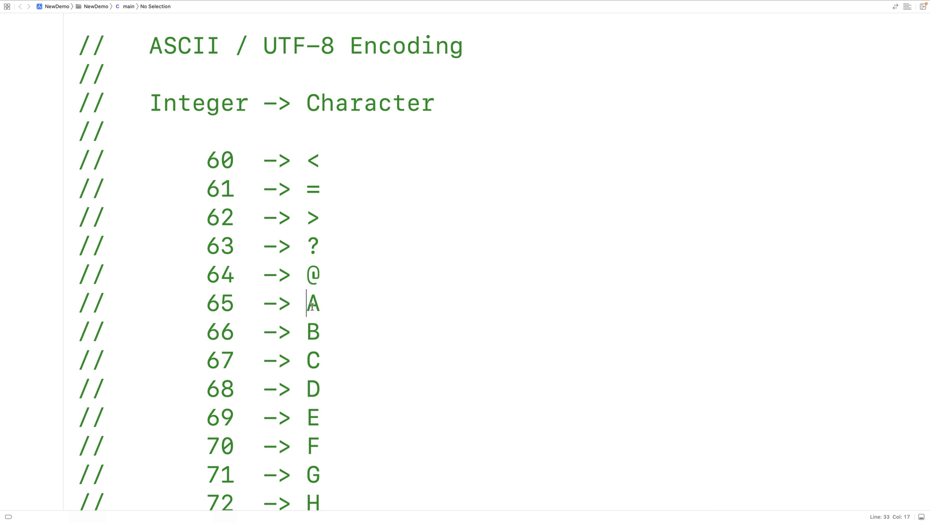
double_click(313, 302)
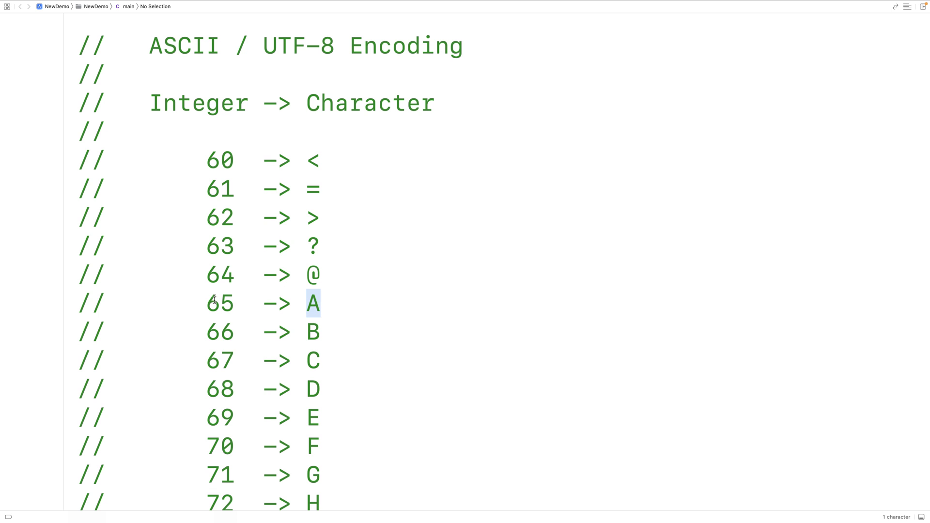
click(307, 331)
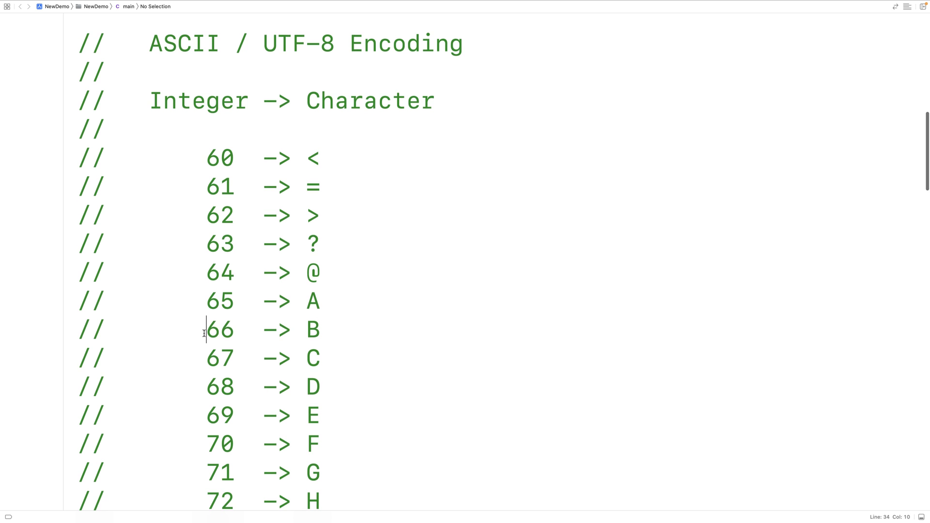
double_click(220, 330)
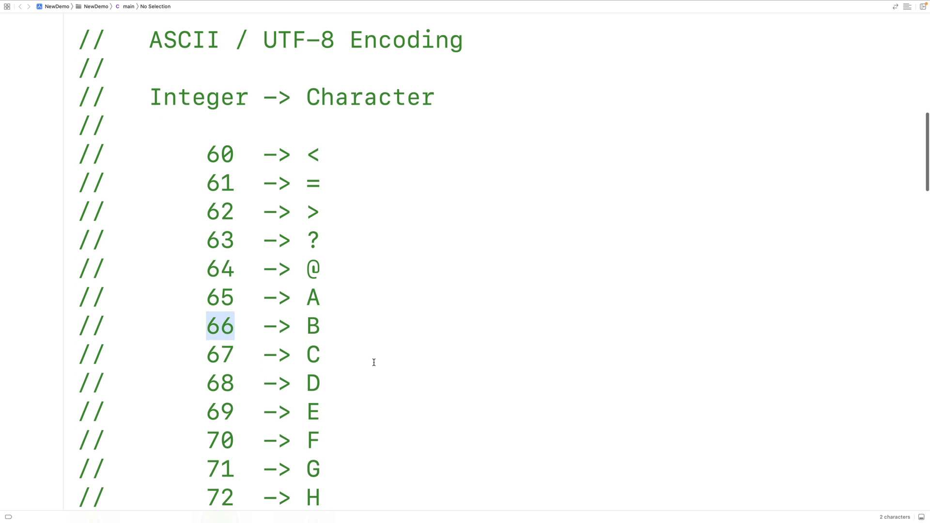
scroll(down, 3)
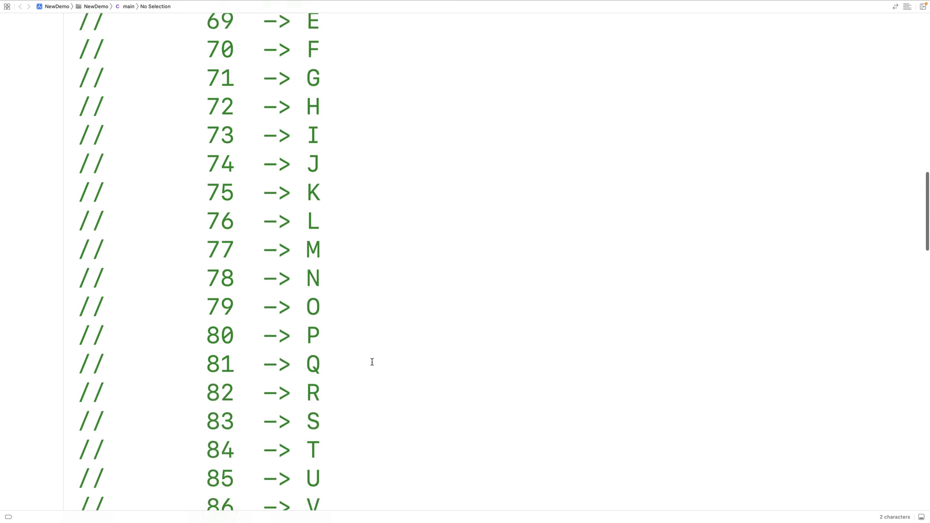
scroll(down, 3)
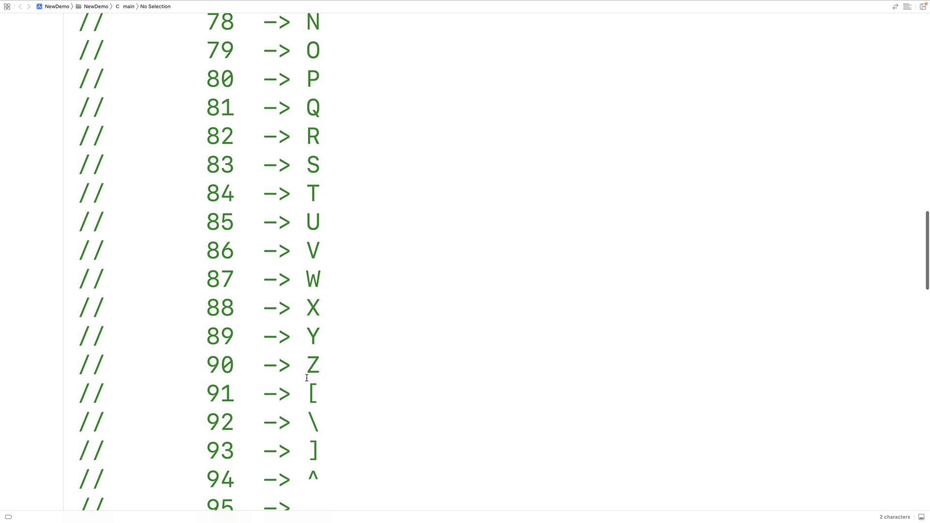
double_click(312, 368)
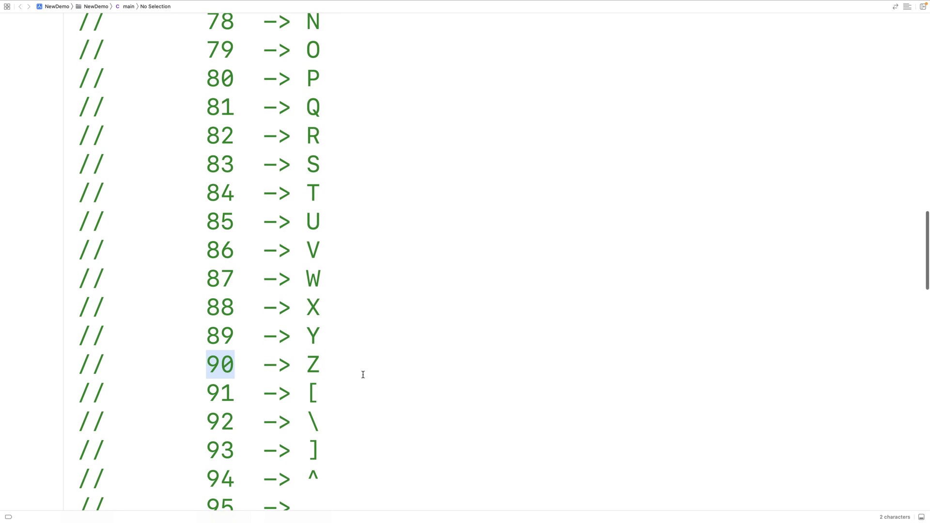
scroll(down, 3)
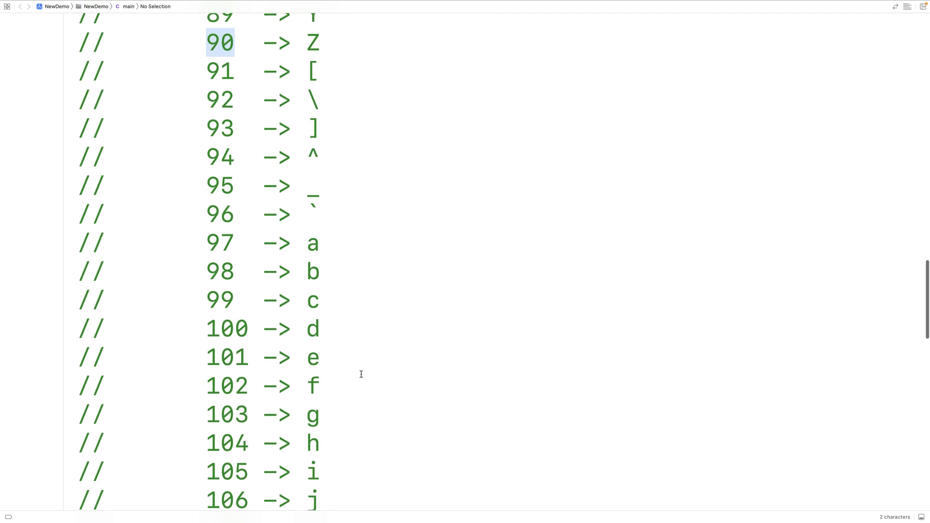
click(303, 226)
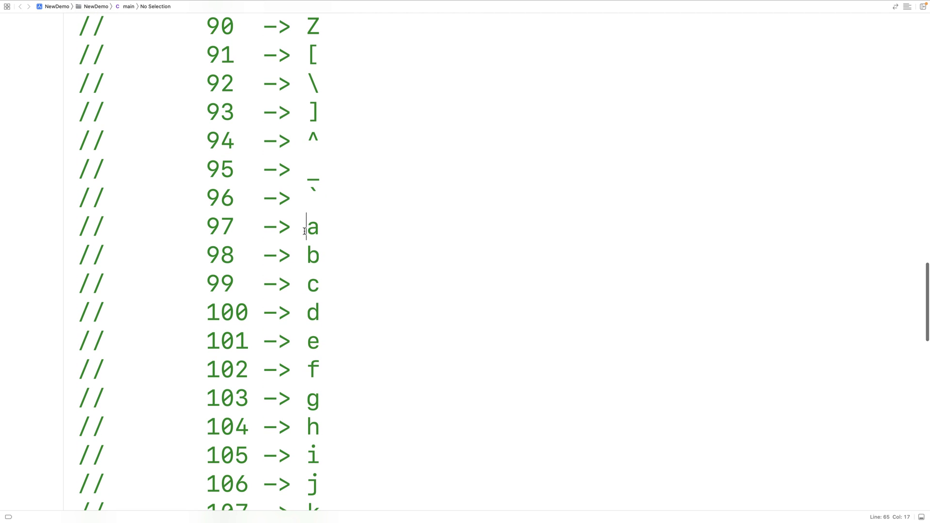
double_click(312, 225)
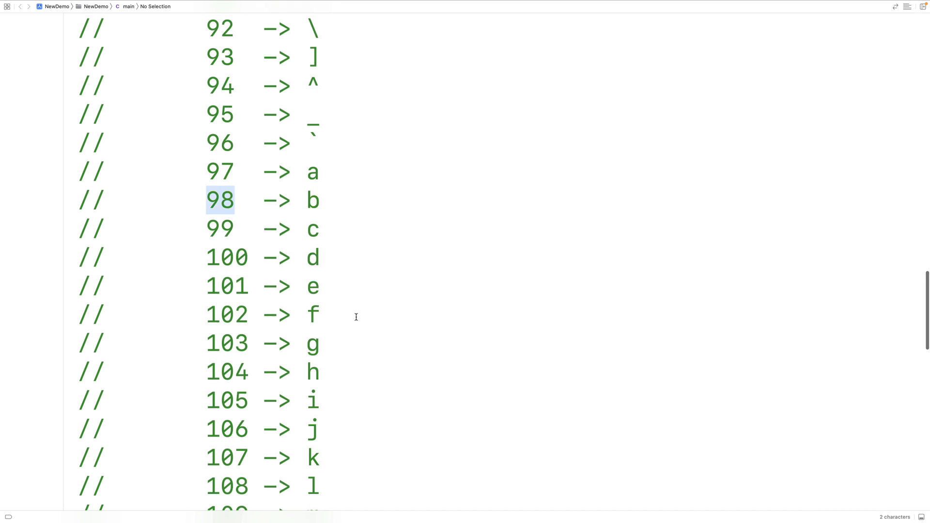
scroll(down, 3)
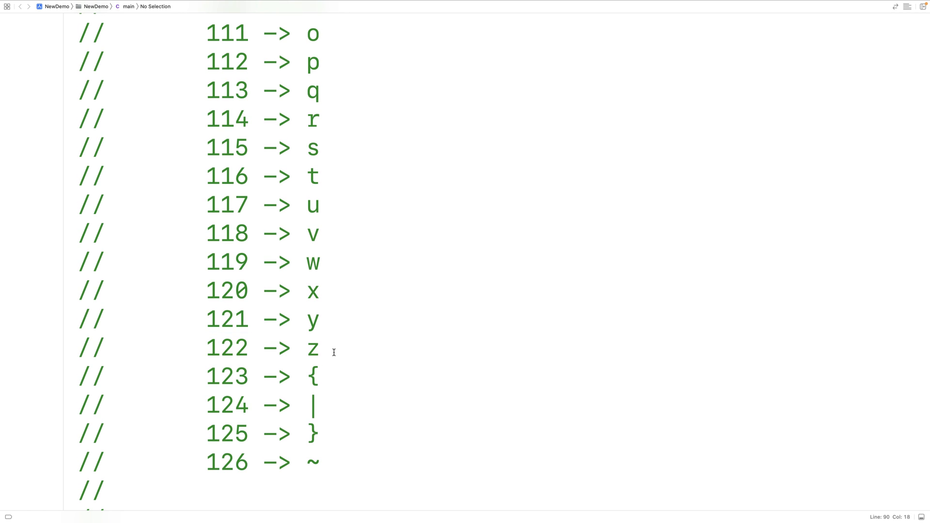
click(322, 347)
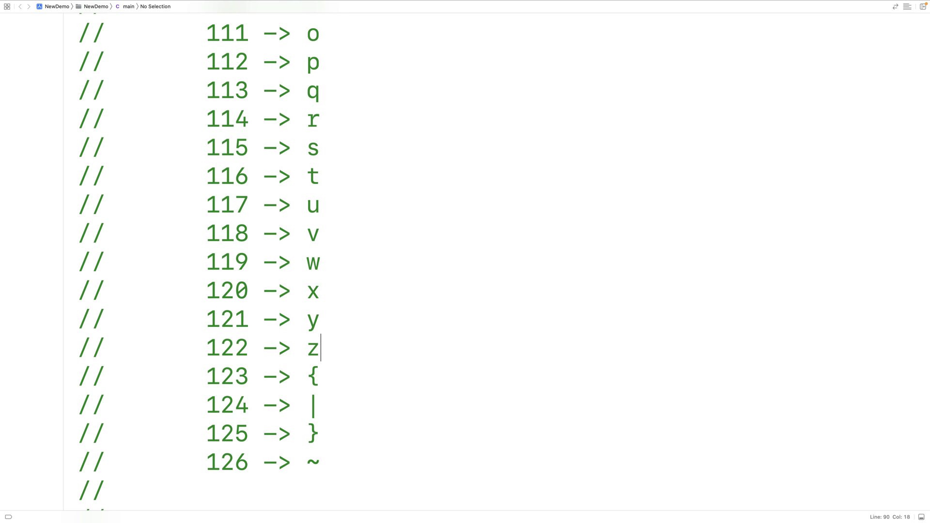
scroll(down, 3)
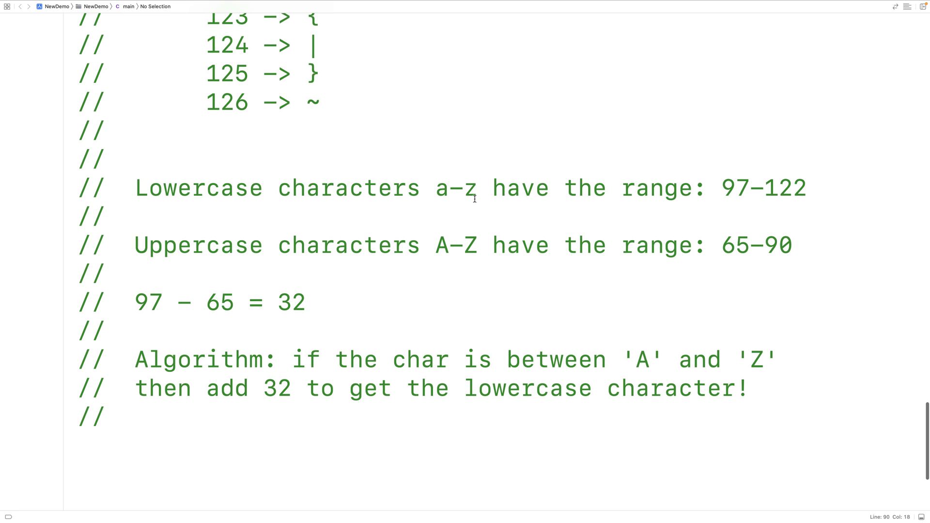
click(720, 188)
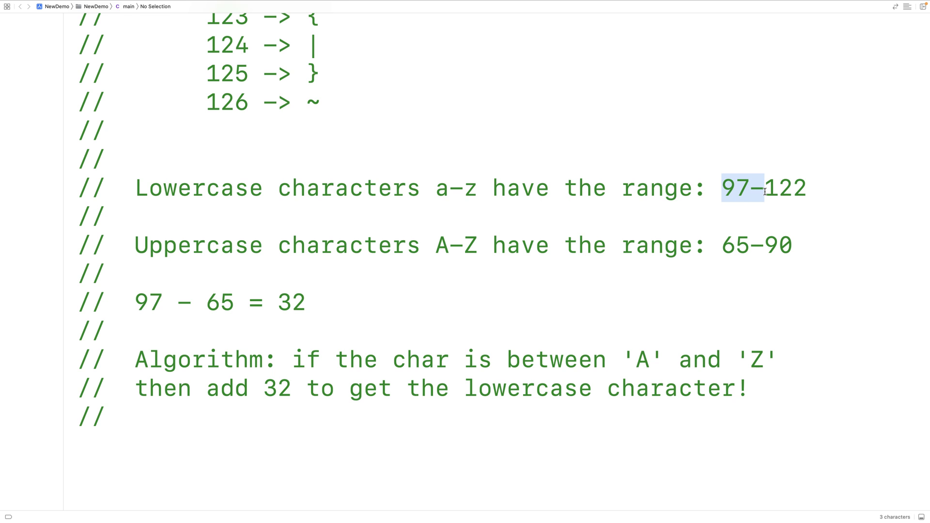
drag(765, 188, 805, 188)
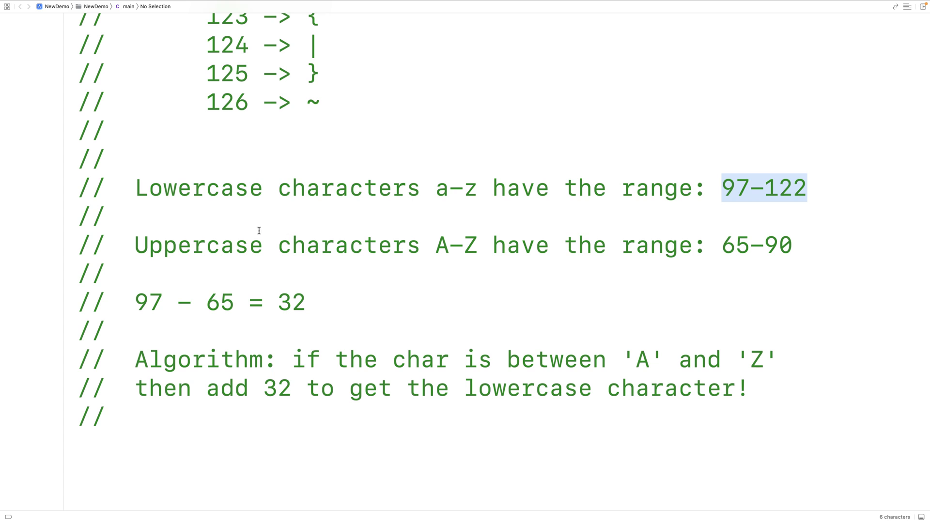
mouse_move(706, 262)
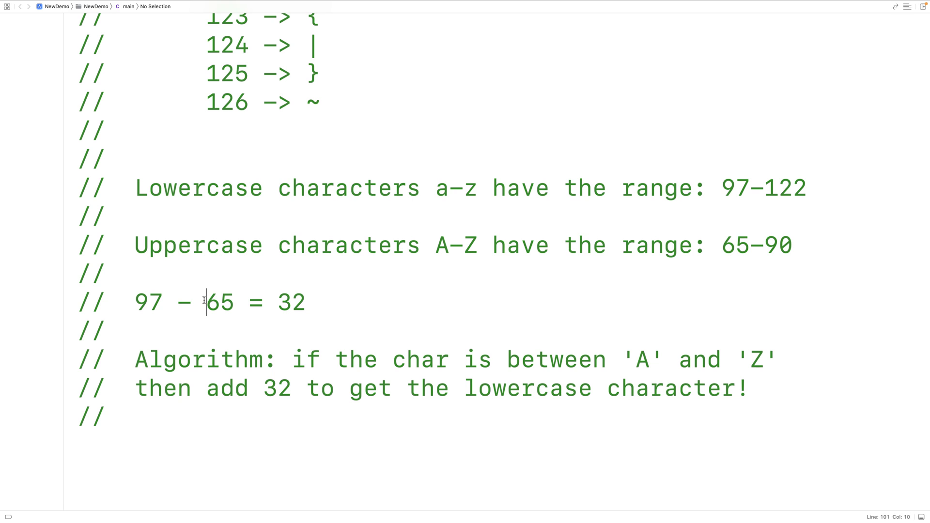
double_click(139, 302)
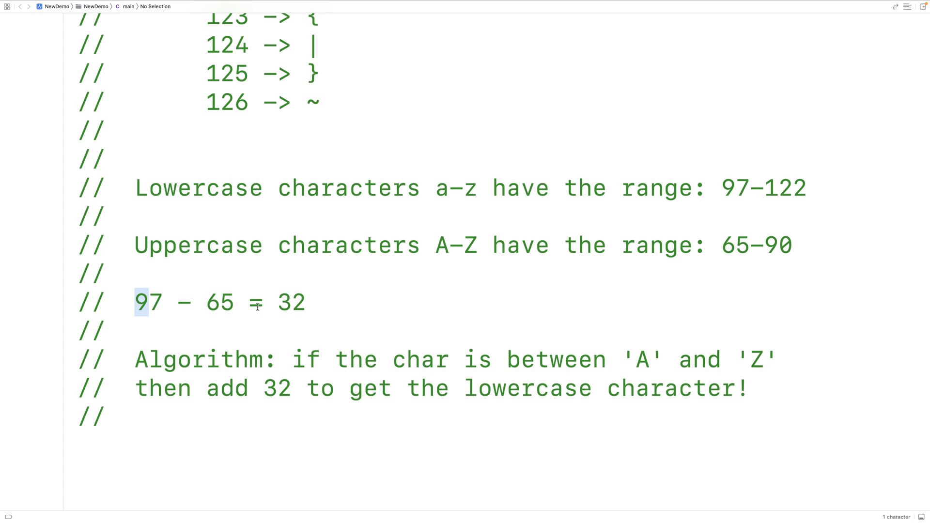
double_click(291, 303)
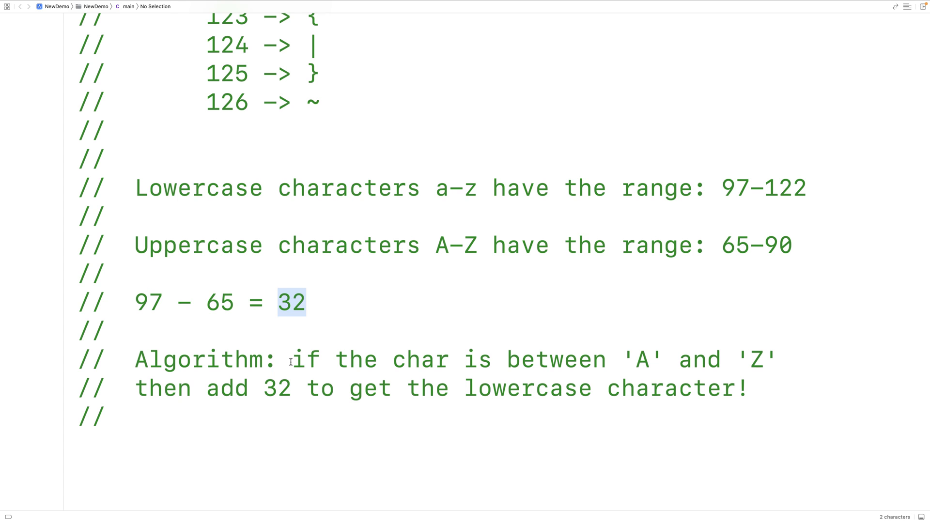
click(292, 359)
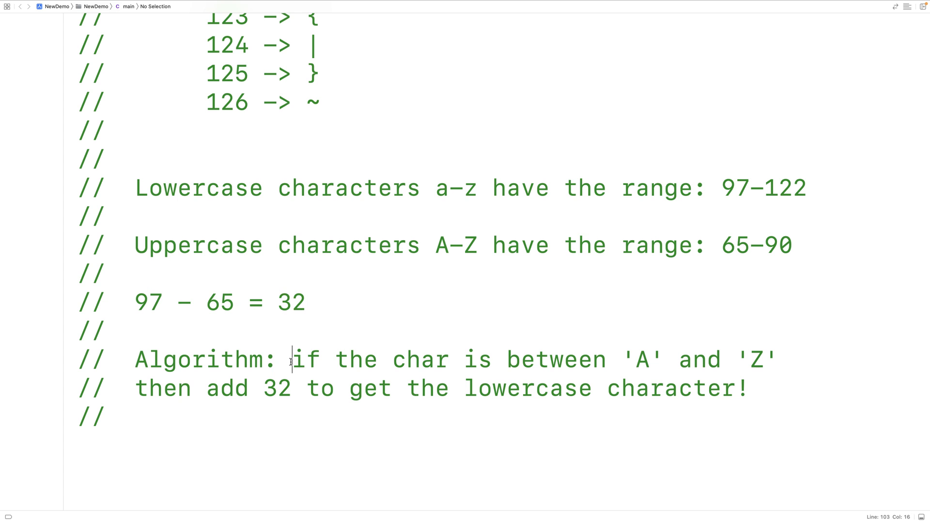
drag(291, 360, 676, 359)
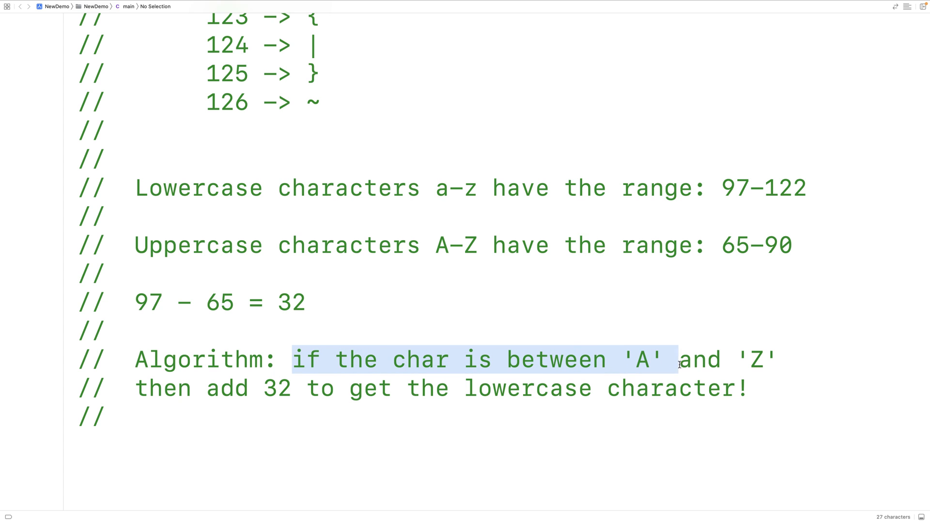
drag(676, 359, 771, 360)
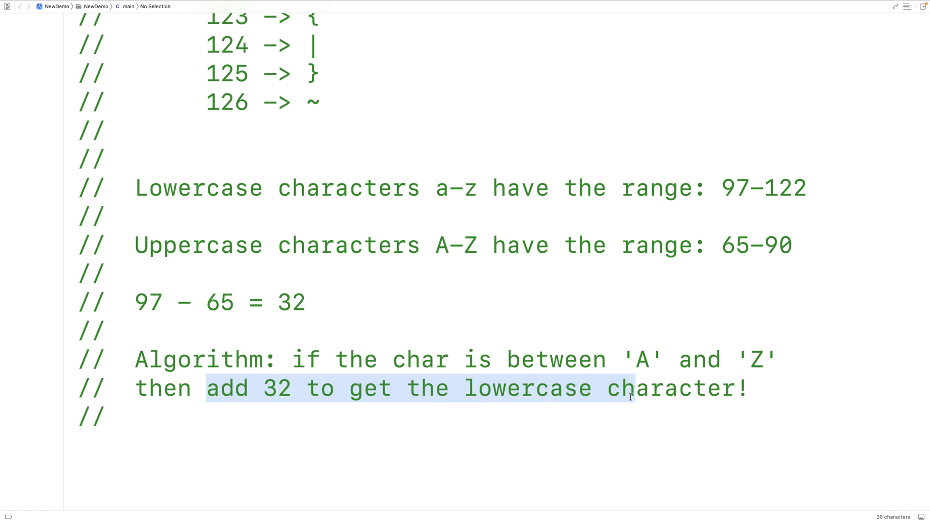
click(749, 388)
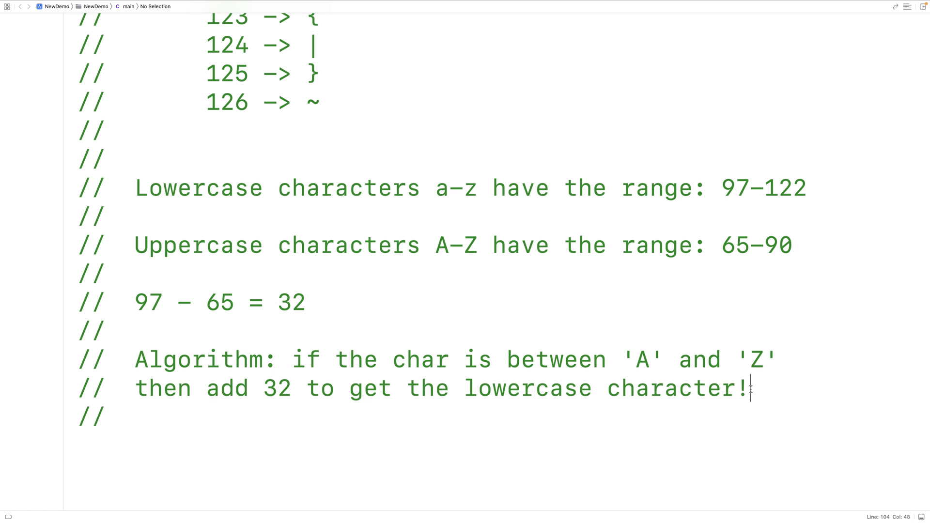
scroll(up, 3)
text(in)
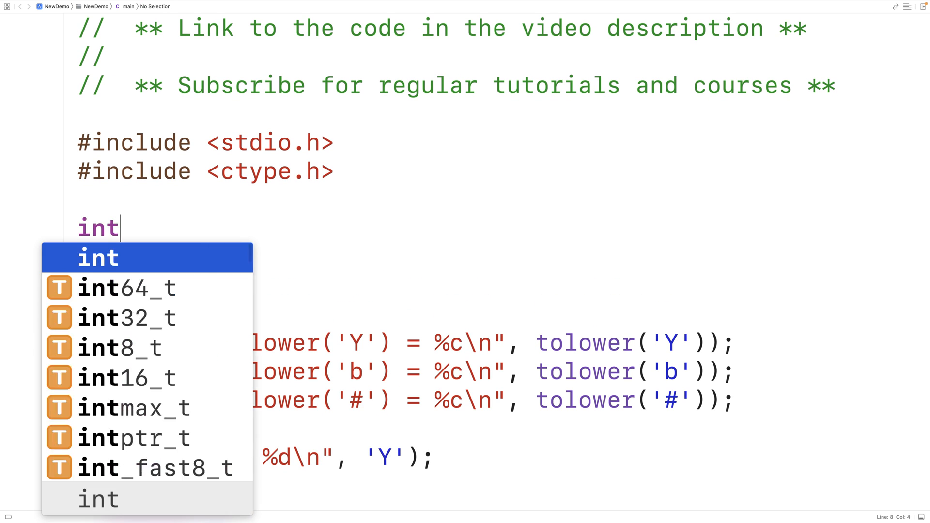
Step: Define to_lower(int c) with the condition if (c >= 'A' && c <= 'Z')
text(to_loi)
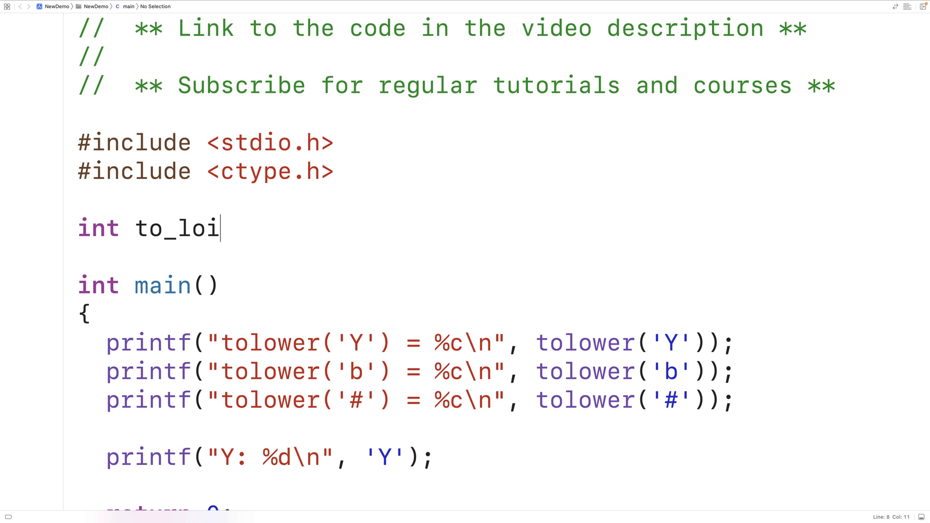
text(wer()
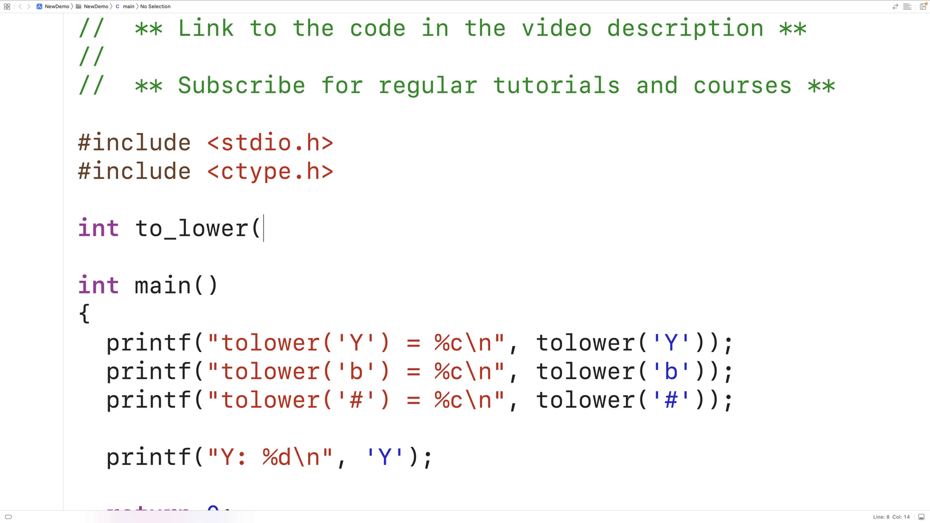
text(int c)
text({)
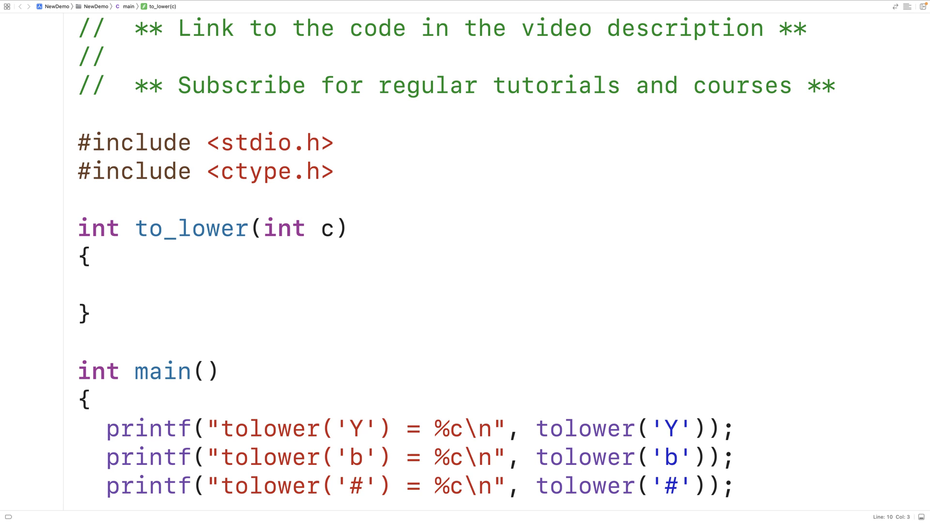
text(if (c >)
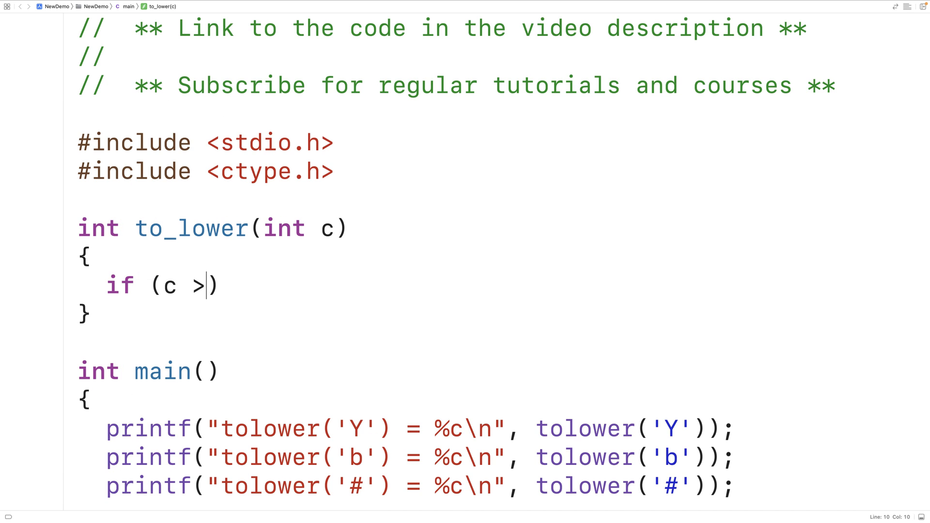
text(= 'A')
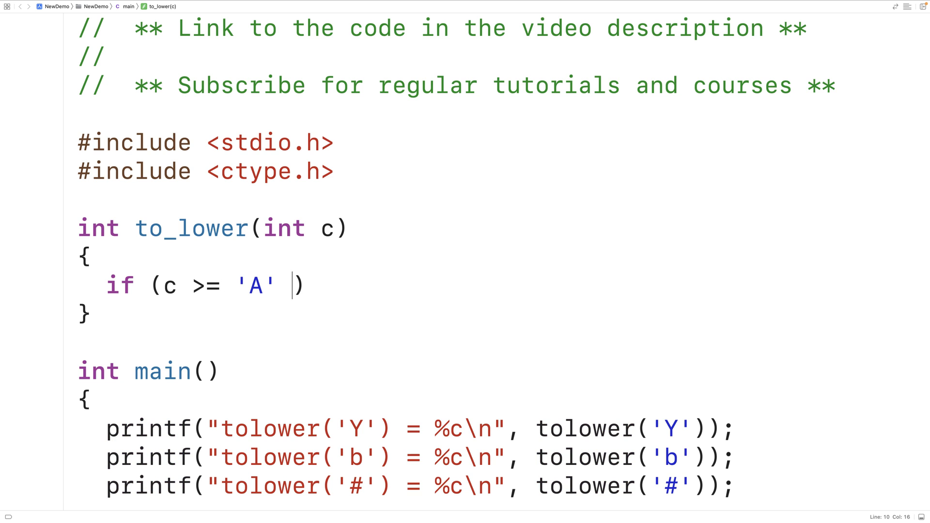
text(&& c)
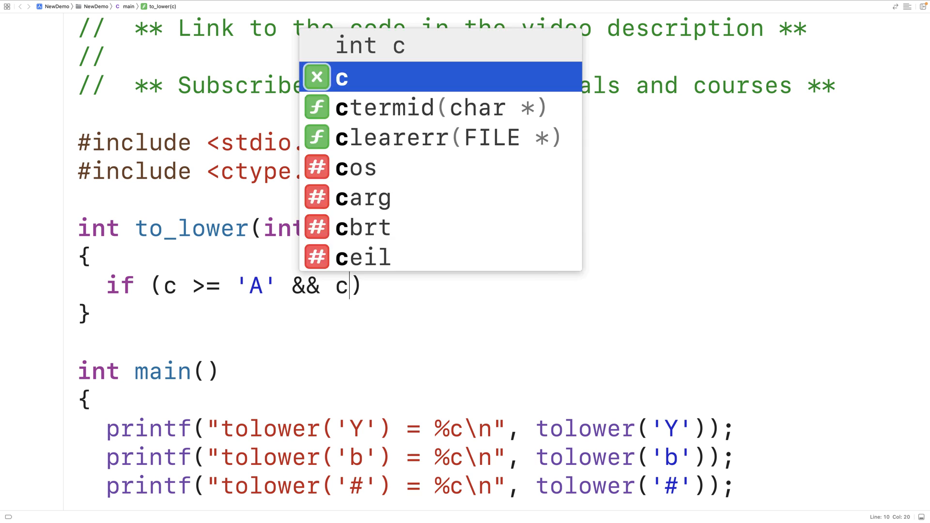
text(<= 'Z')
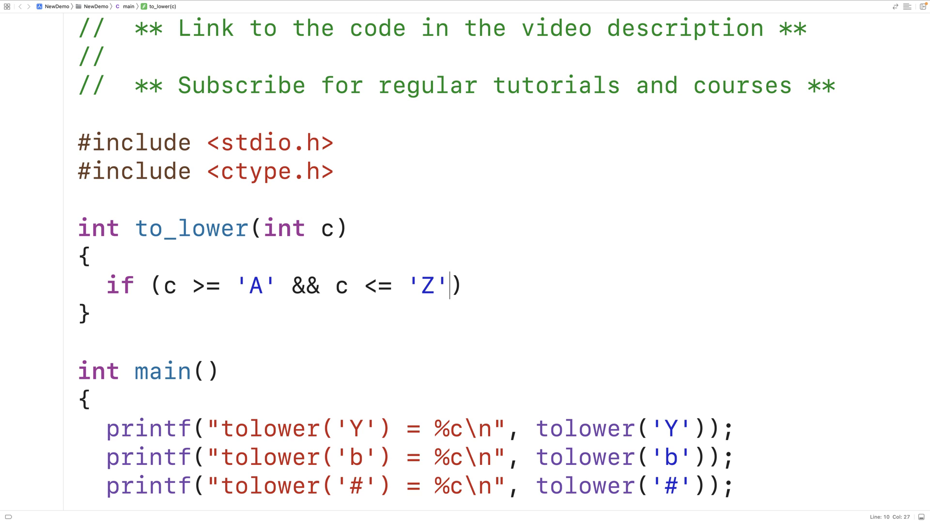
Step: Return c + 32 inside the if and return c unchanged otherwise
key(enter)
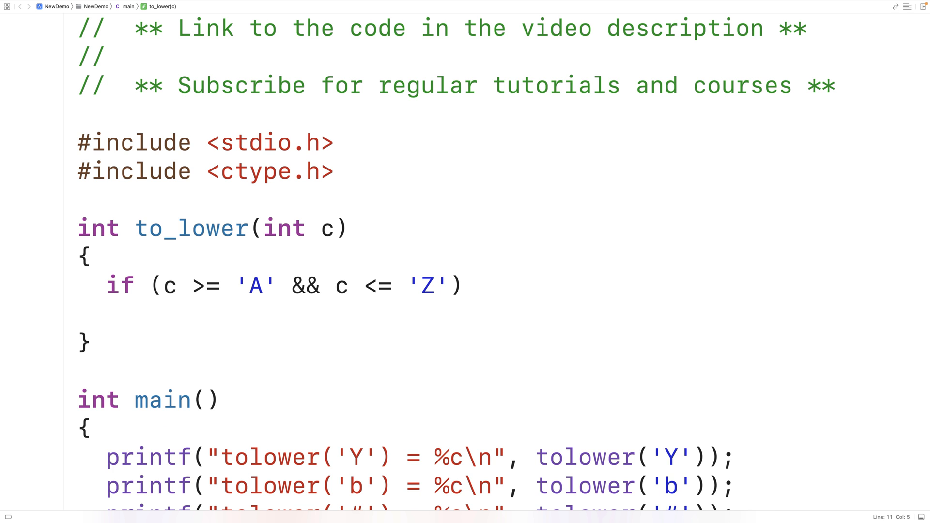
text(return c + 3)
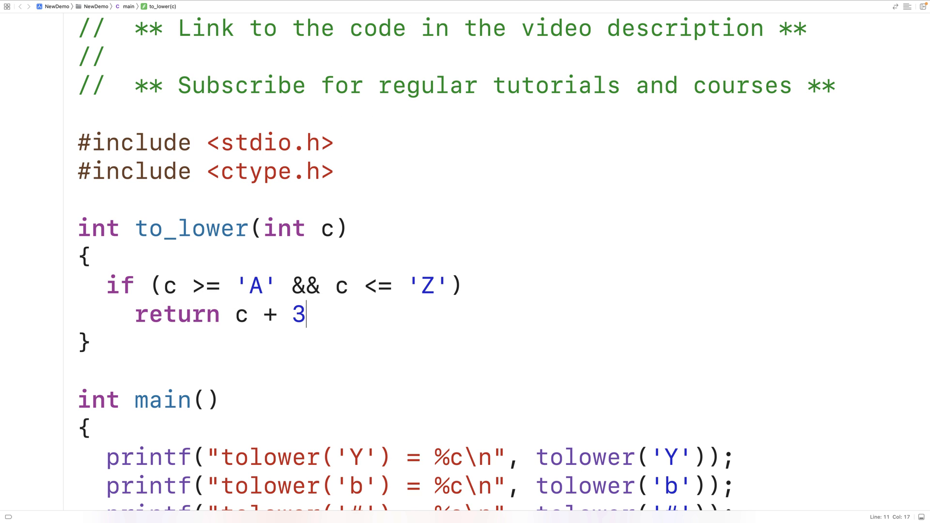
text(2;)
text(return)
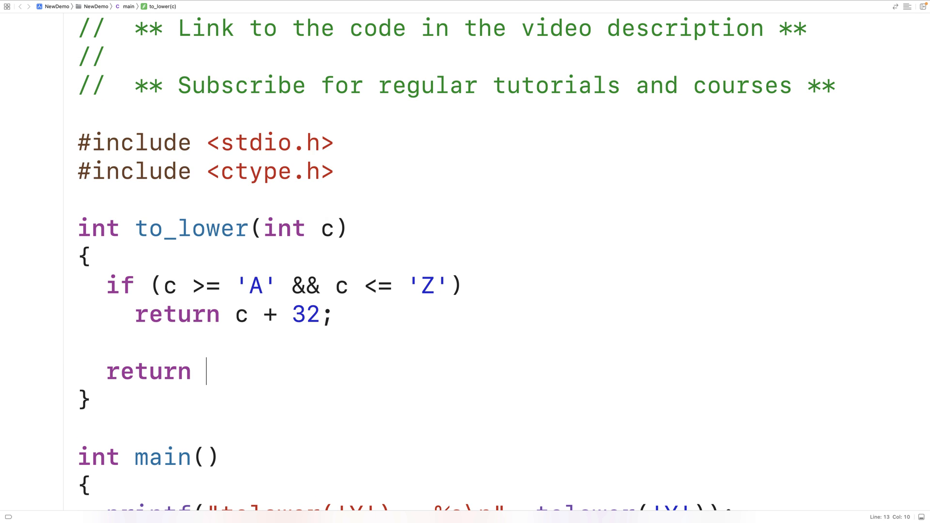
text(c;)
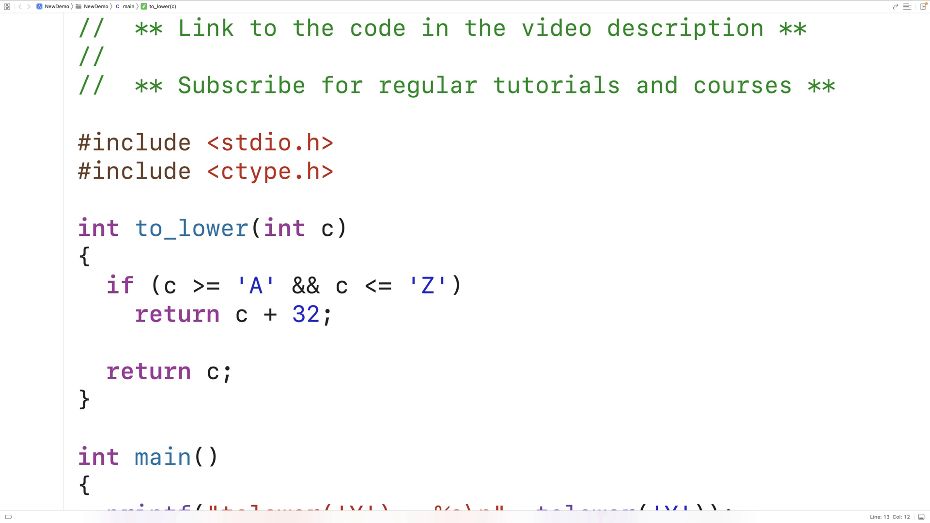
click(235, 371)
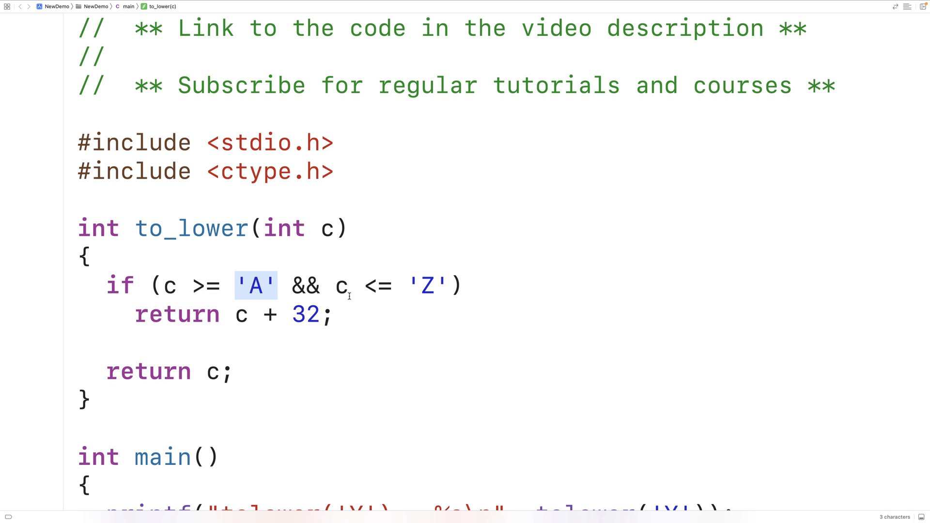
click(368, 285)
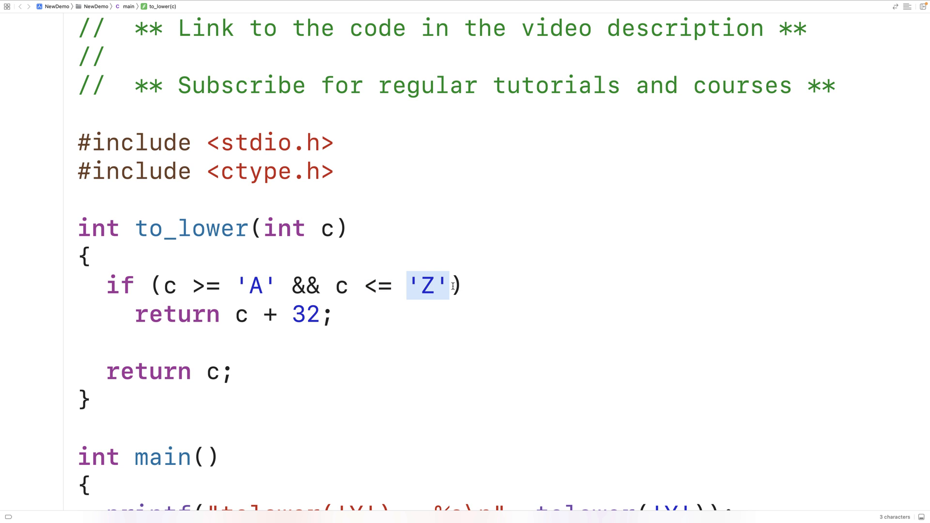
click(238, 285)
text(65)
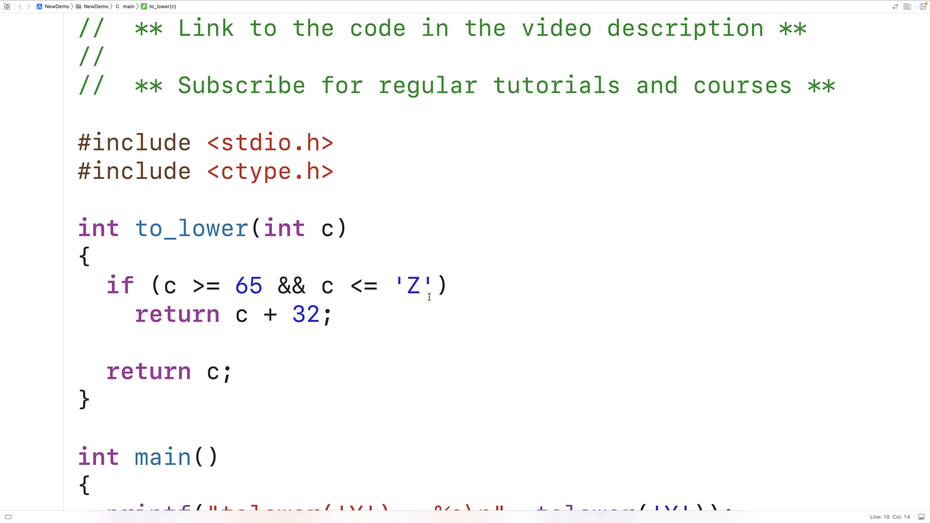
click(434, 285)
text(0-)
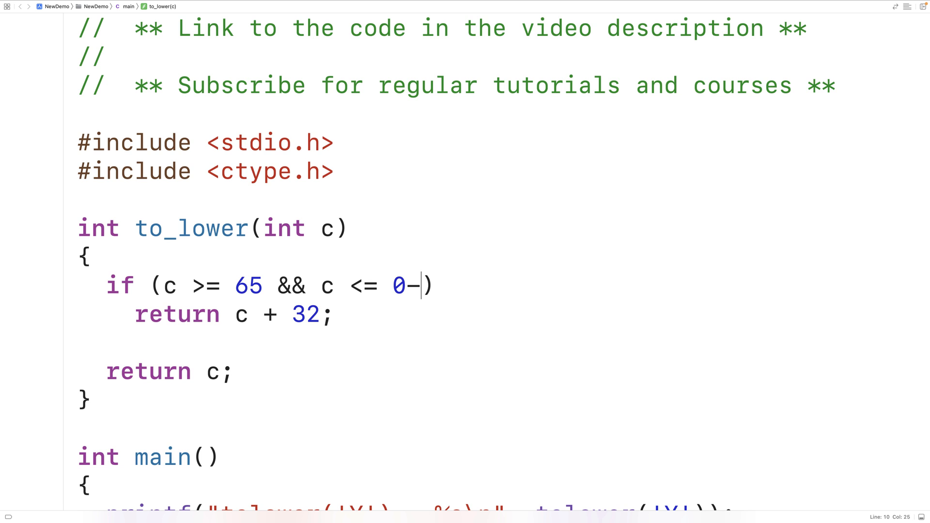
text(90)
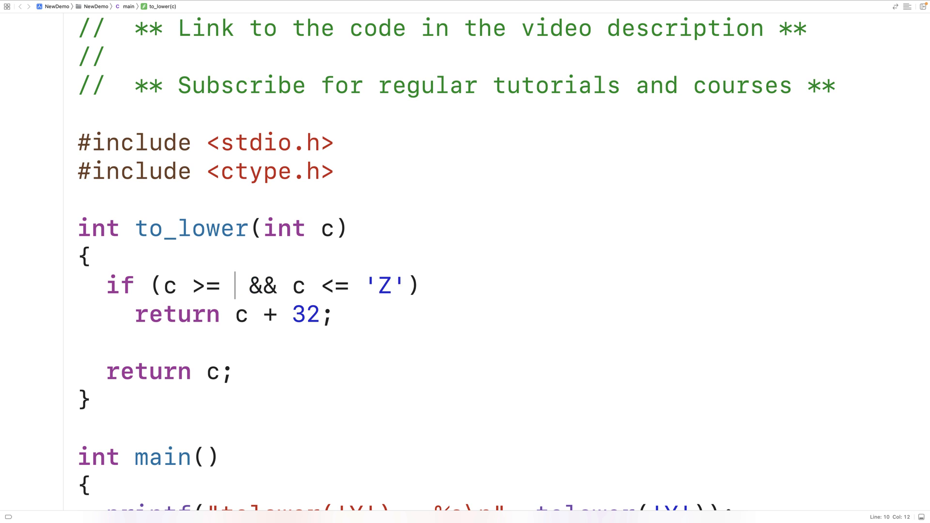
text(A)
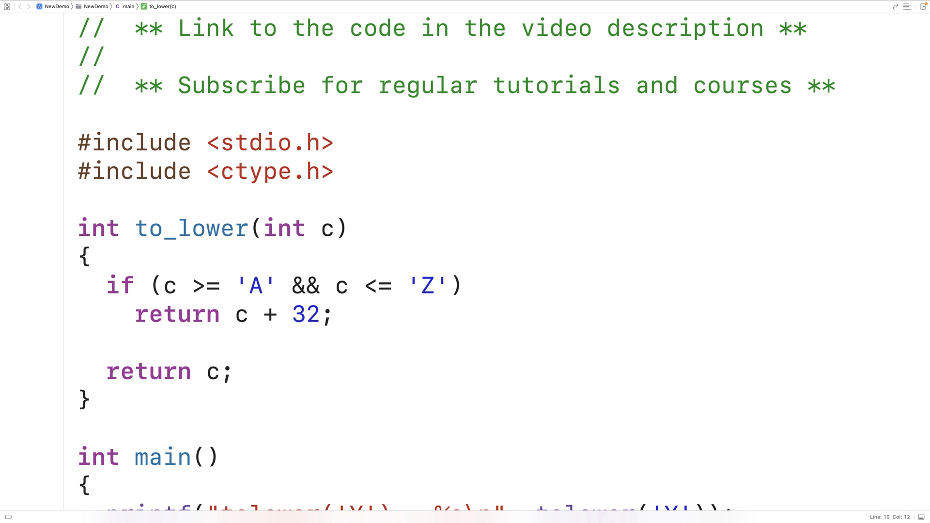
click(235, 285)
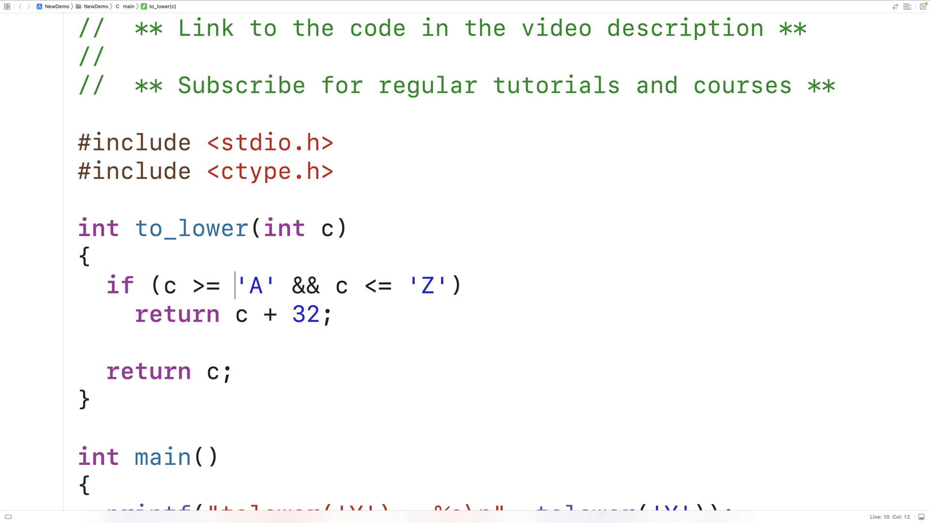
Step: In main, switch the calls to to_lower and add test prints for 'A' and 'Z'
scroll(down, 3)
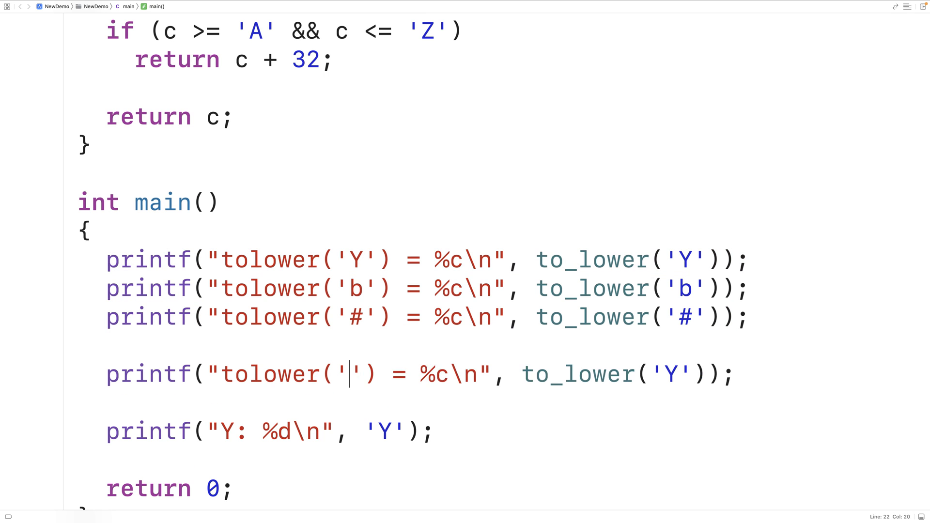
text(A)
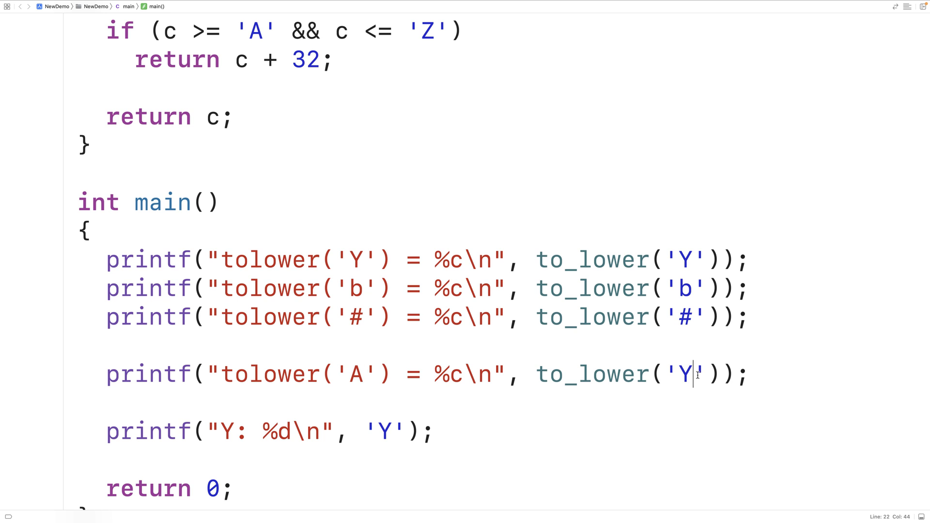
text(A)
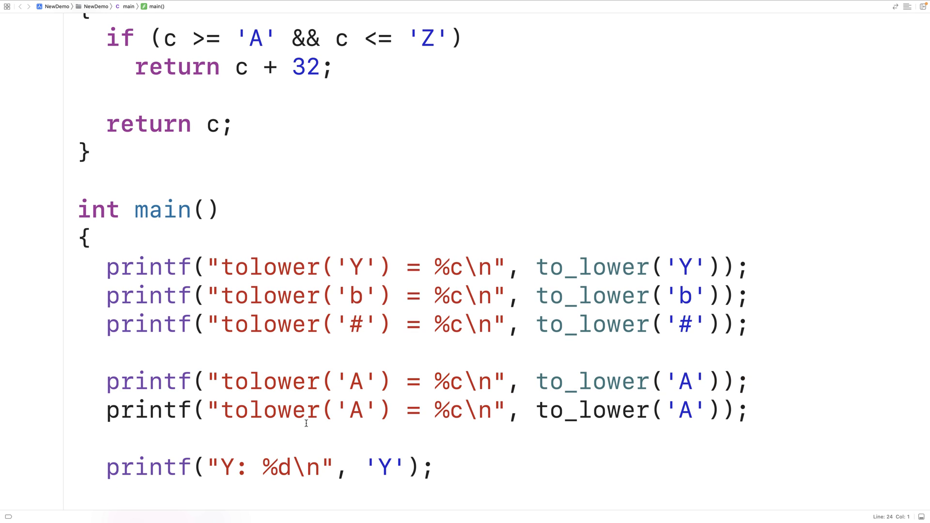
click(694, 410)
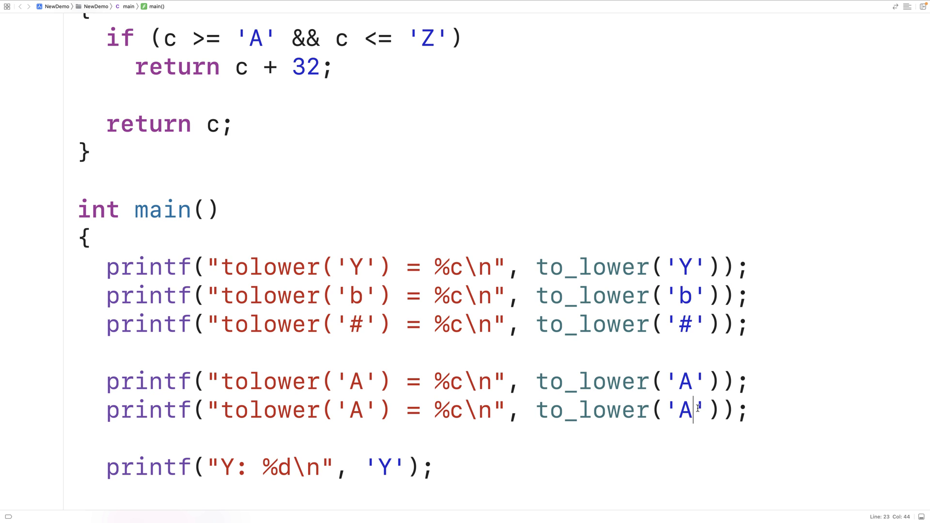
text(Z)
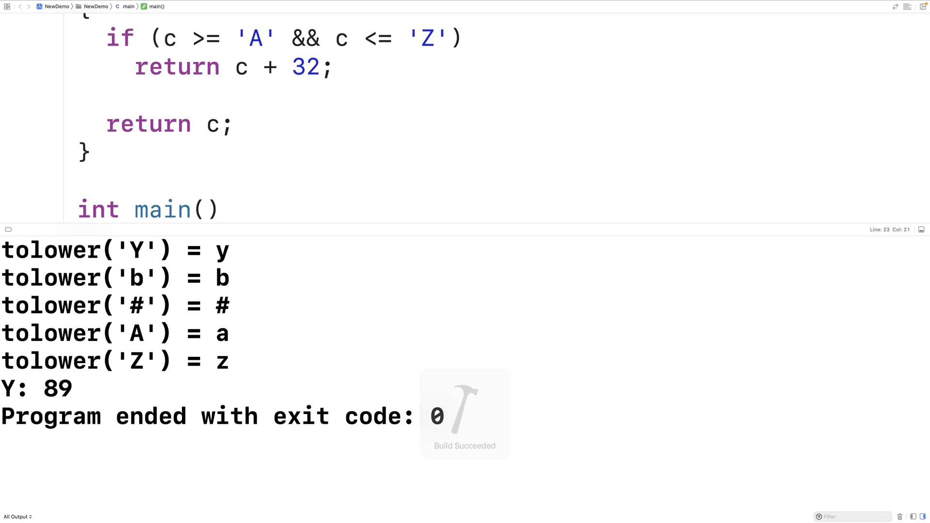
Step: Review the console output showing a and z for the 'A' and 'Z' tests
double_click(223, 333)
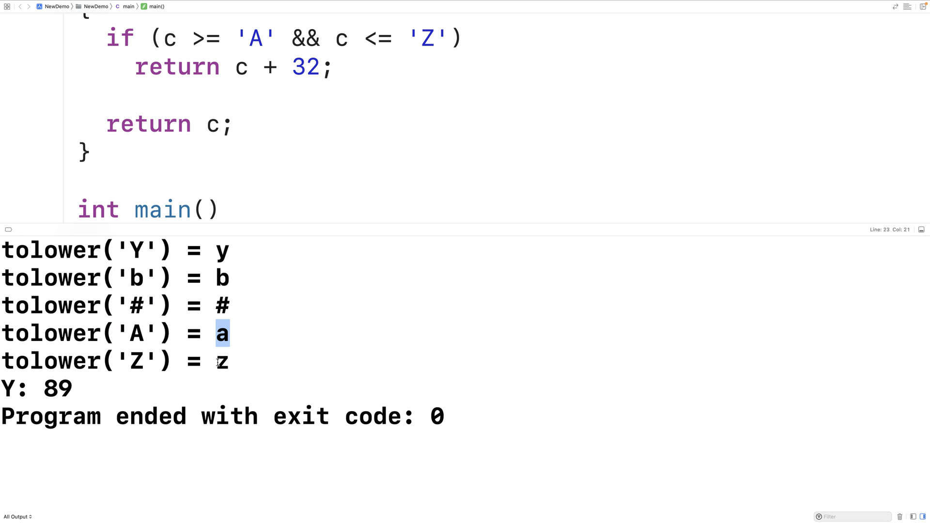